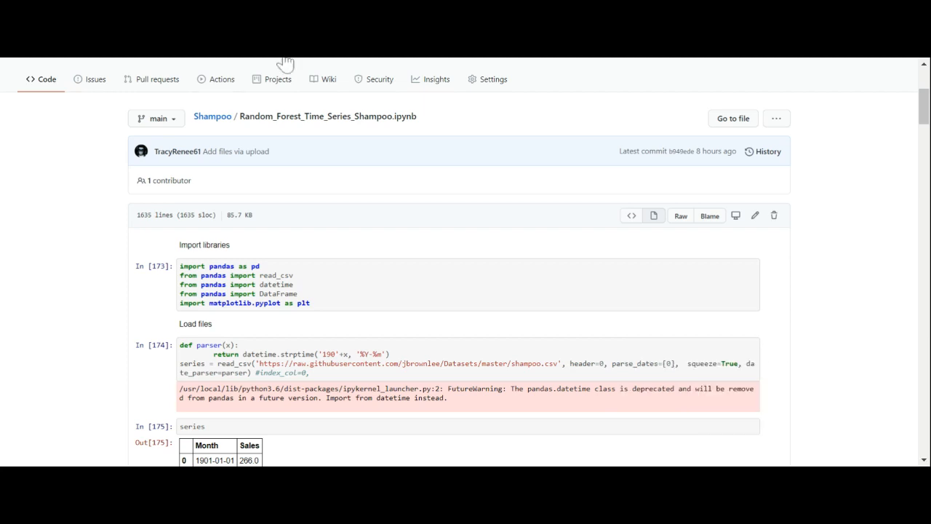
pyautogui.moveTo(925, 109)
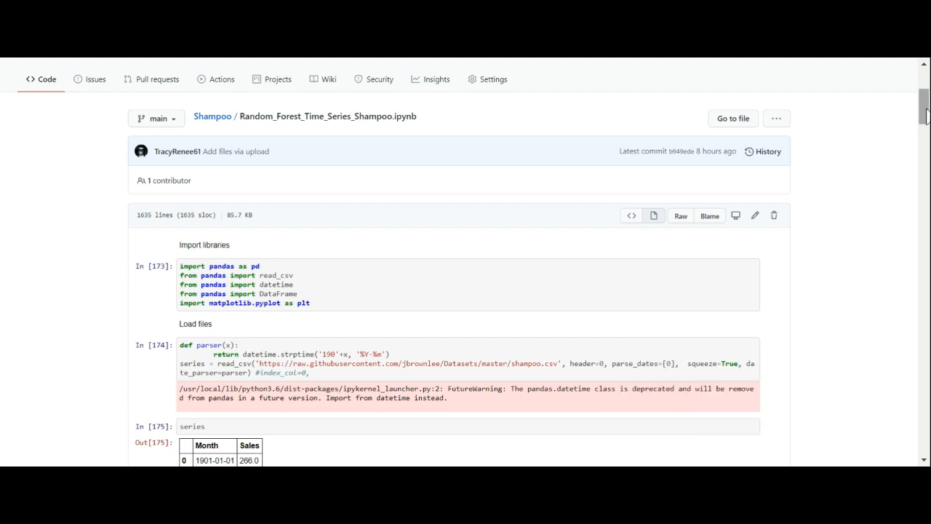
pyautogui.scroll(-3)
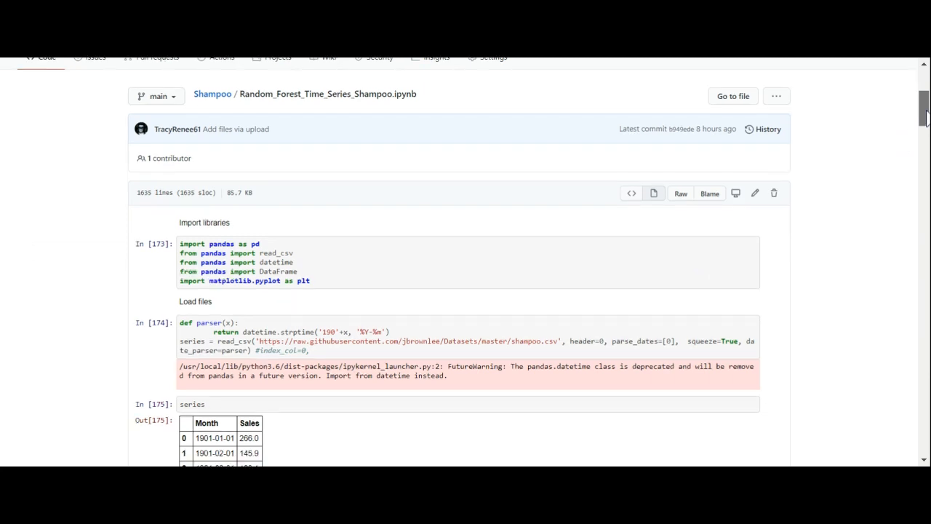
pyautogui.scroll(-3)
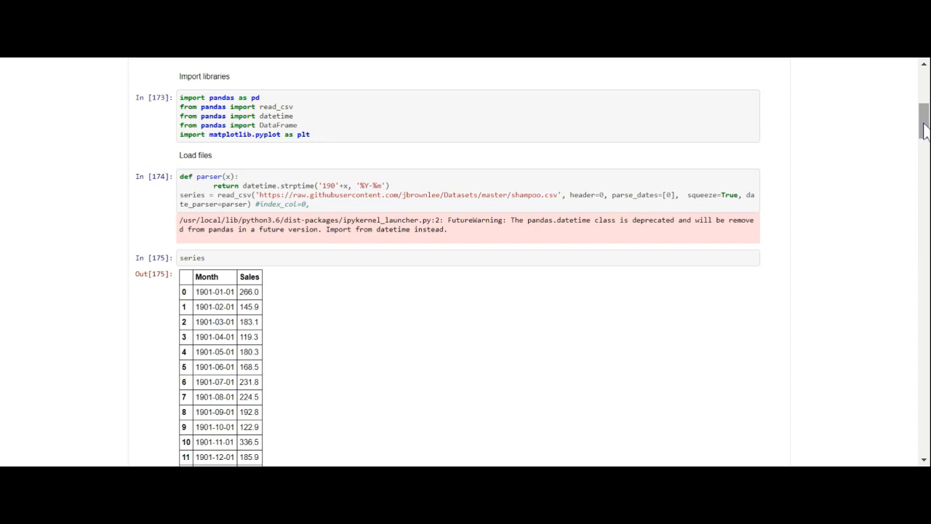
pyautogui.moveTo(925, 131)
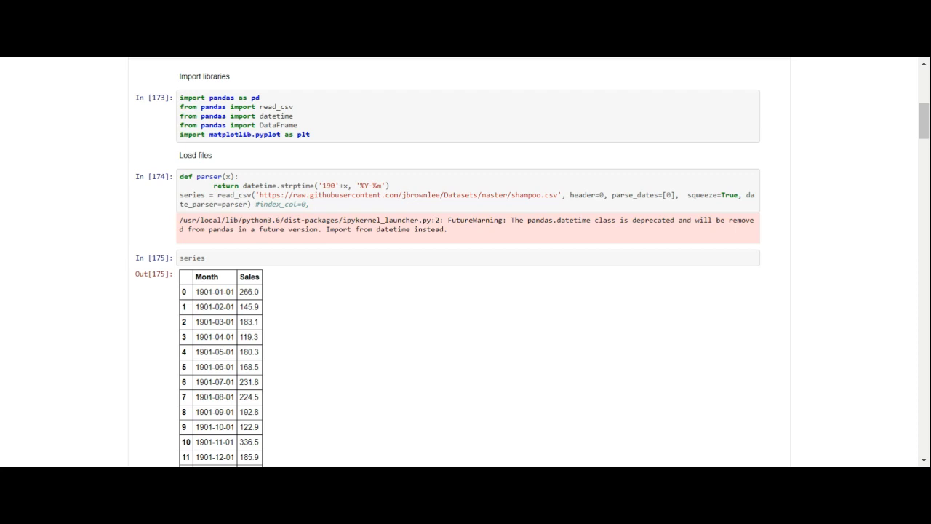
pyautogui.moveTo(305, 218)
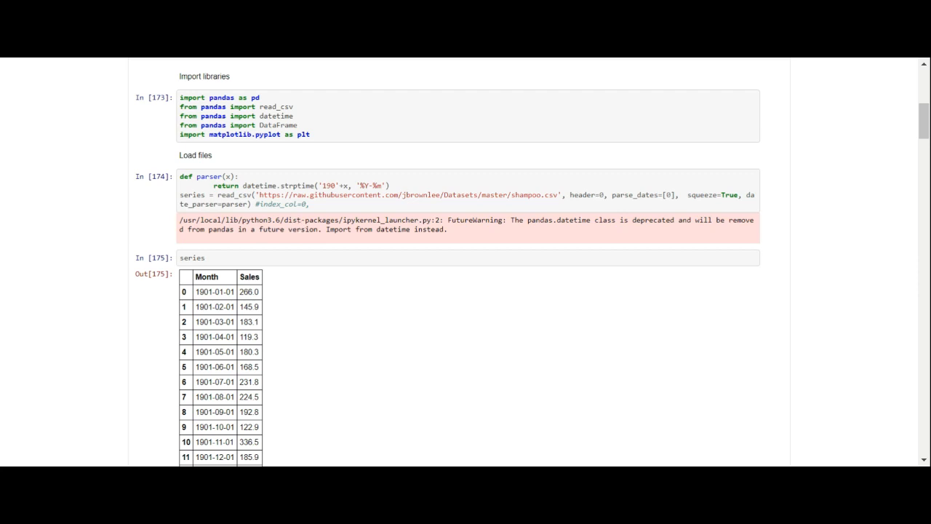
pyautogui.moveTo(839, 66)
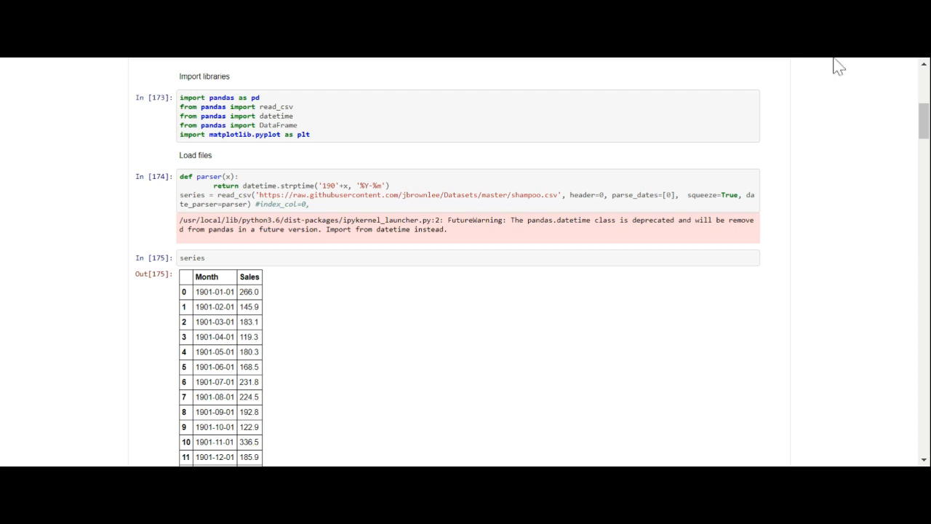
pyautogui.scroll(-3)
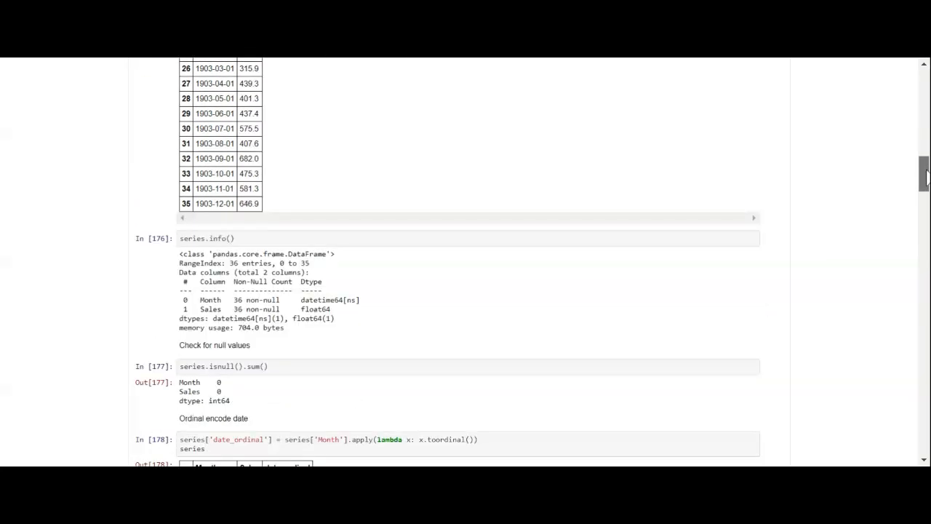
pyautogui.scroll(-3)
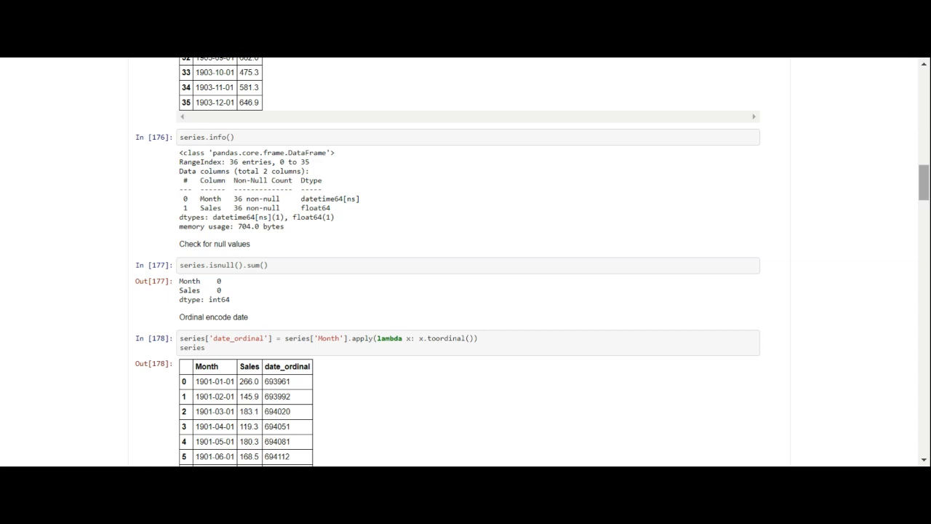
pyautogui.scroll(-3)
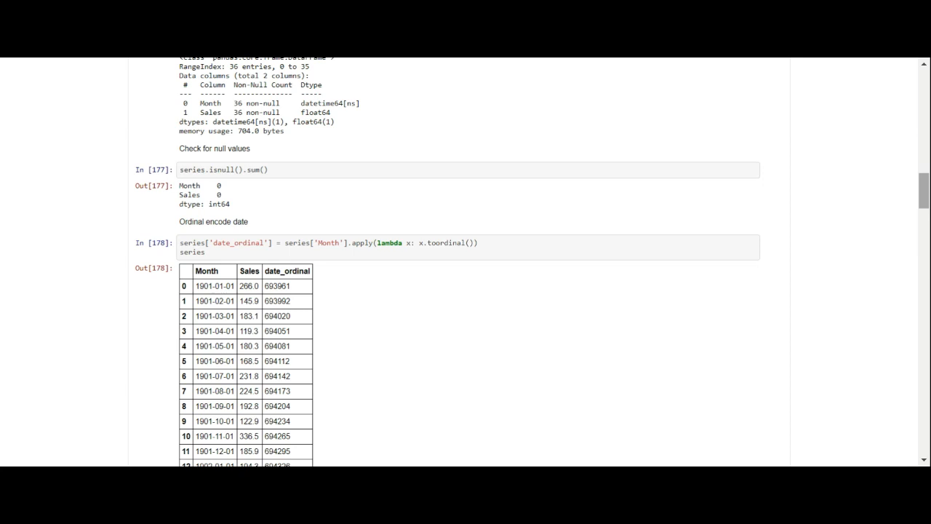
pyautogui.scroll(-3)
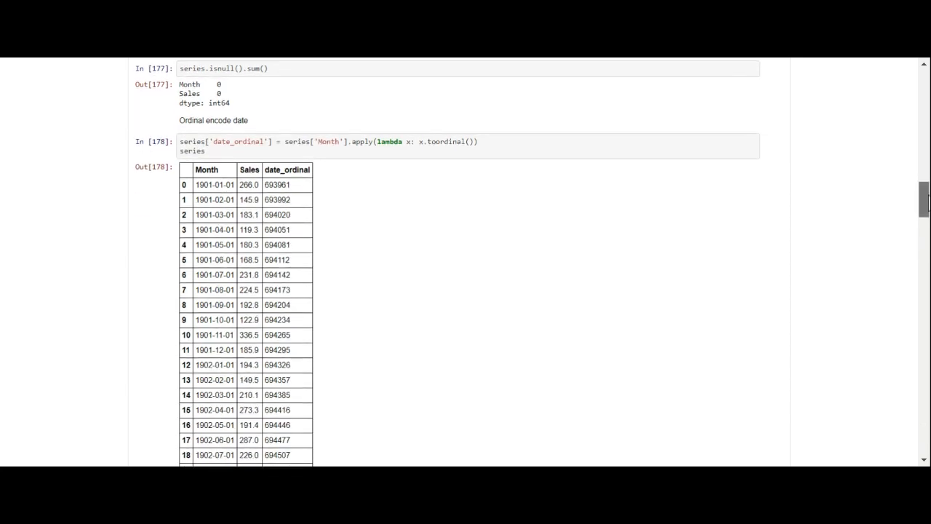
pyautogui.scroll(-3)
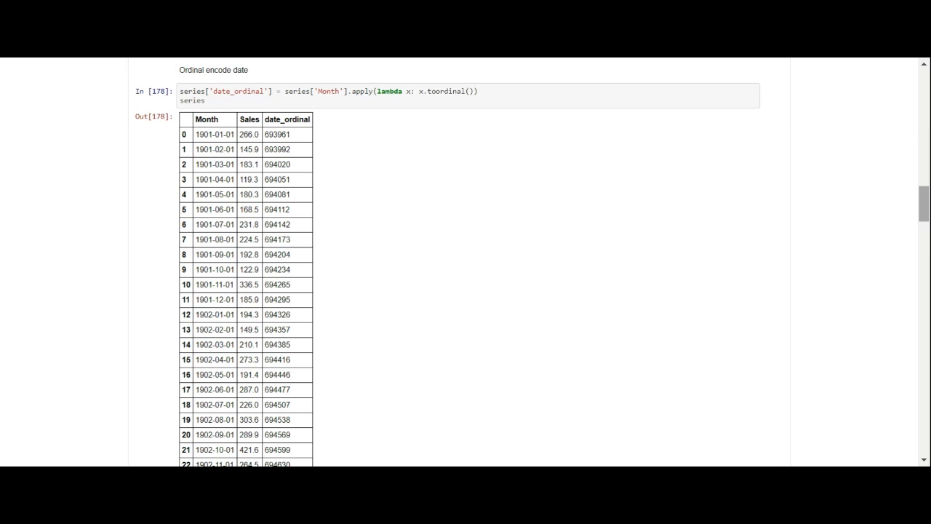
pyautogui.scroll(-3)
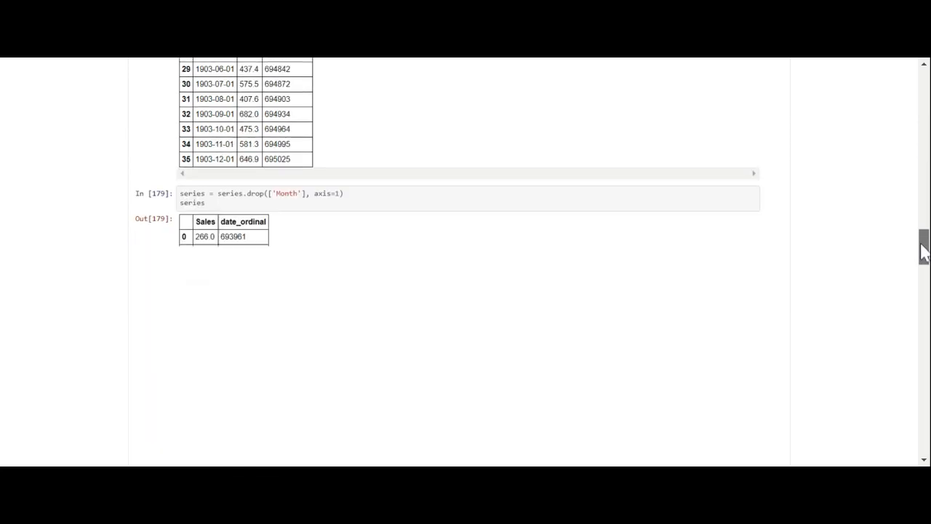
pyautogui.scroll(-3)
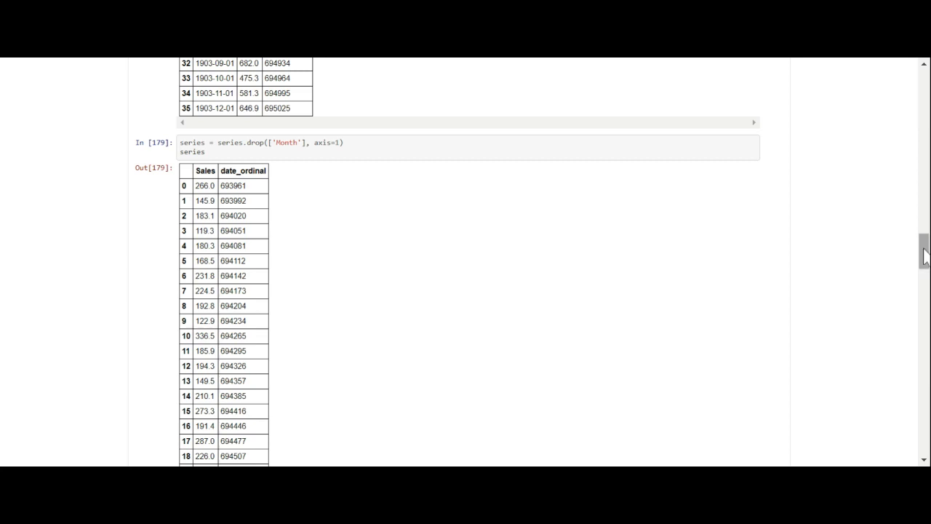
pyautogui.scroll(-3)
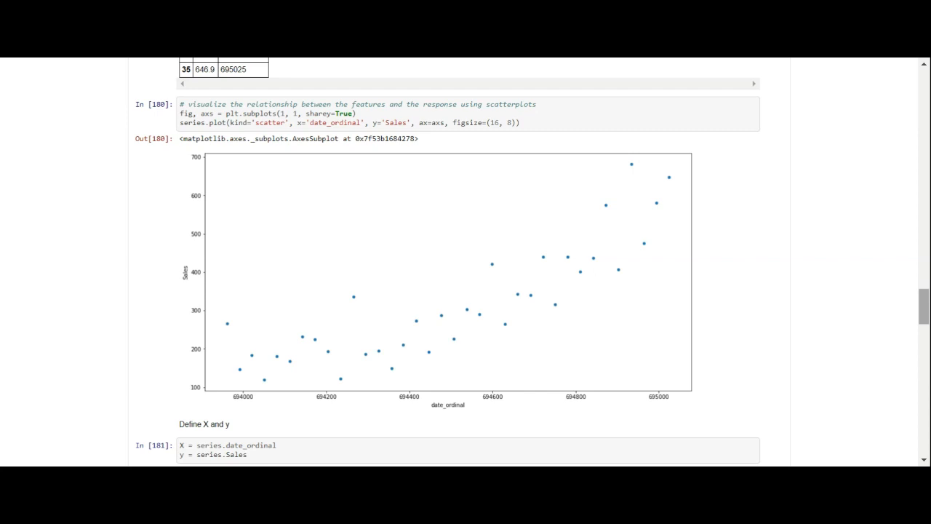
pyautogui.scroll(-3)
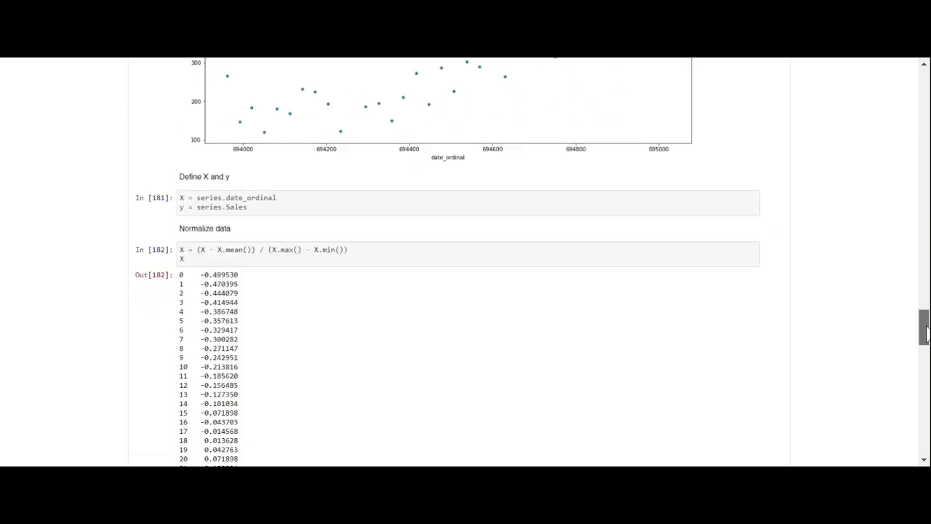
pyautogui.scroll(-3)
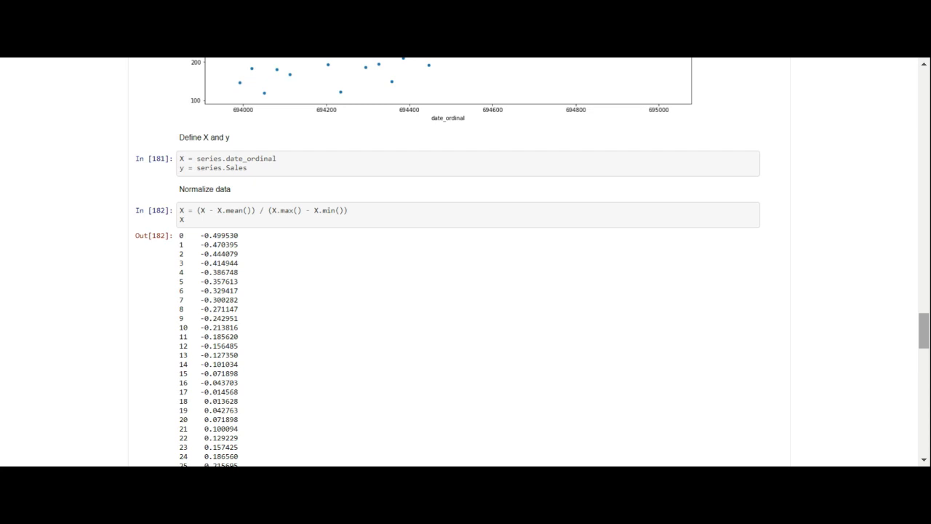
pyautogui.scroll(-3)
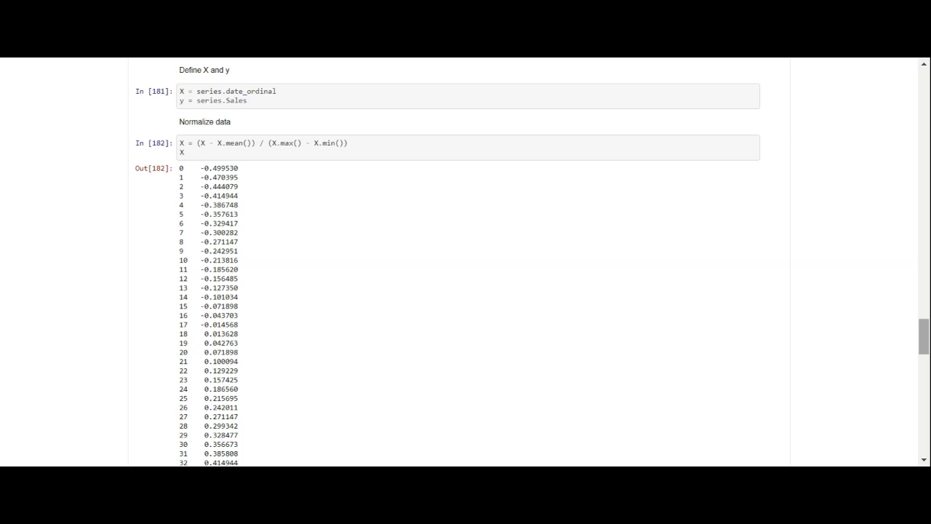
pyautogui.scroll(-3)
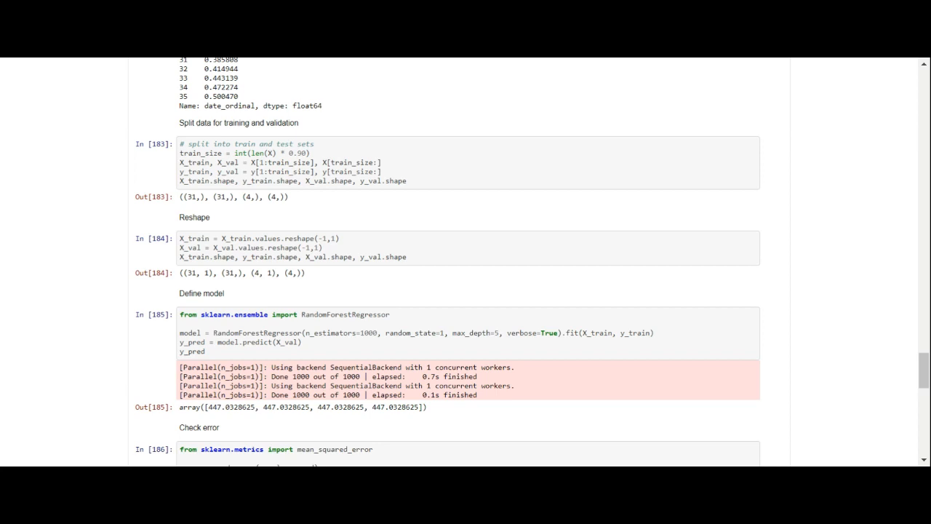
pyautogui.moveTo(275, 219)
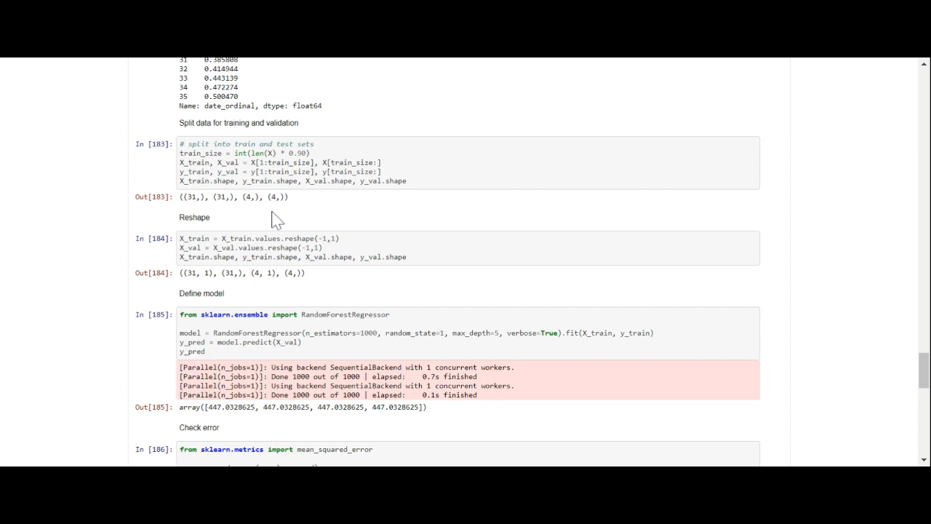
pyautogui.moveTo(333, 206)
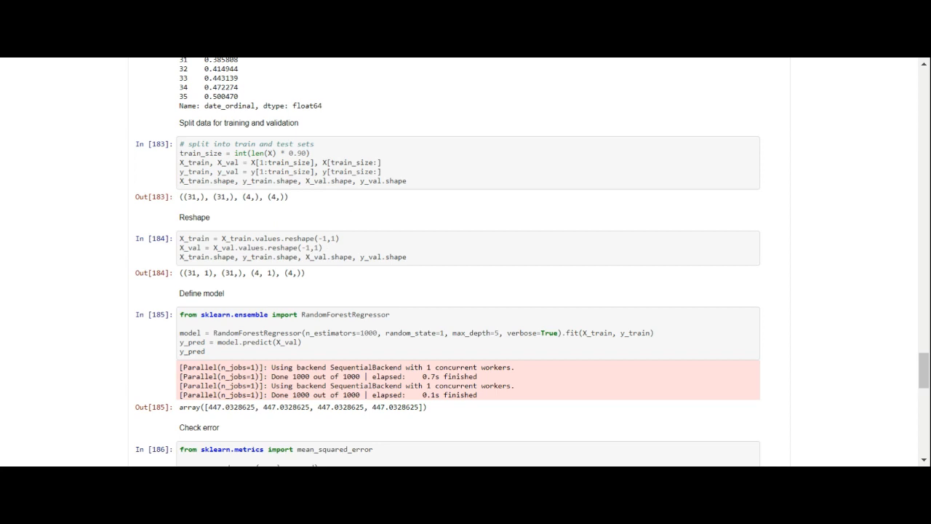
pyautogui.moveTo(911, 294)
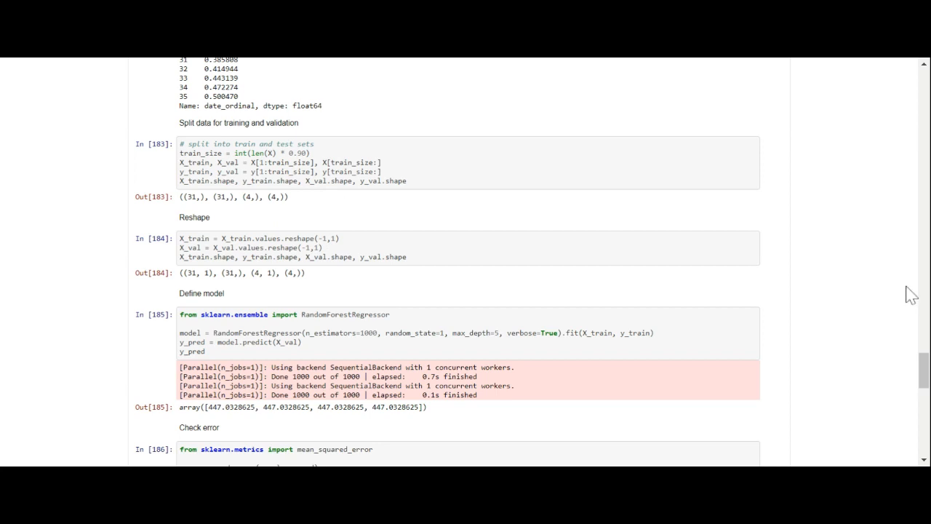
pyautogui.scroll(-3)
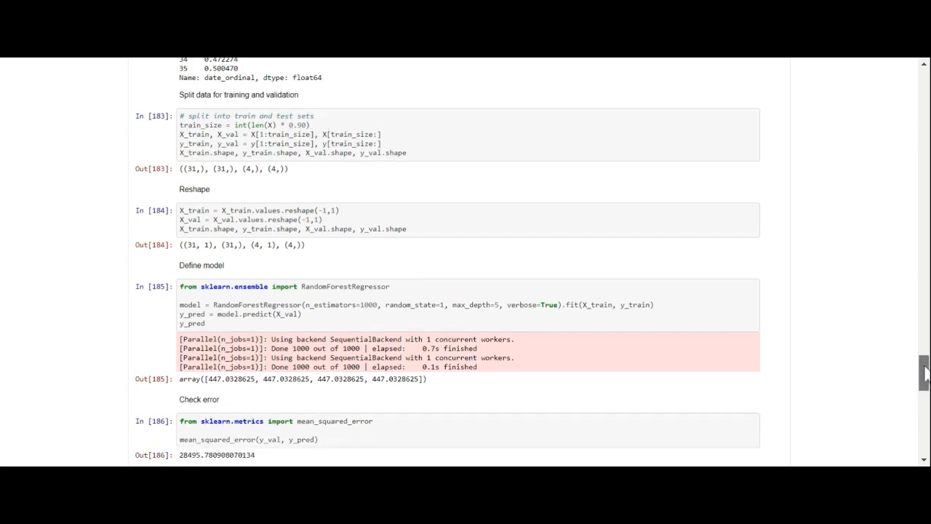
pyautogui.scroll(-3)
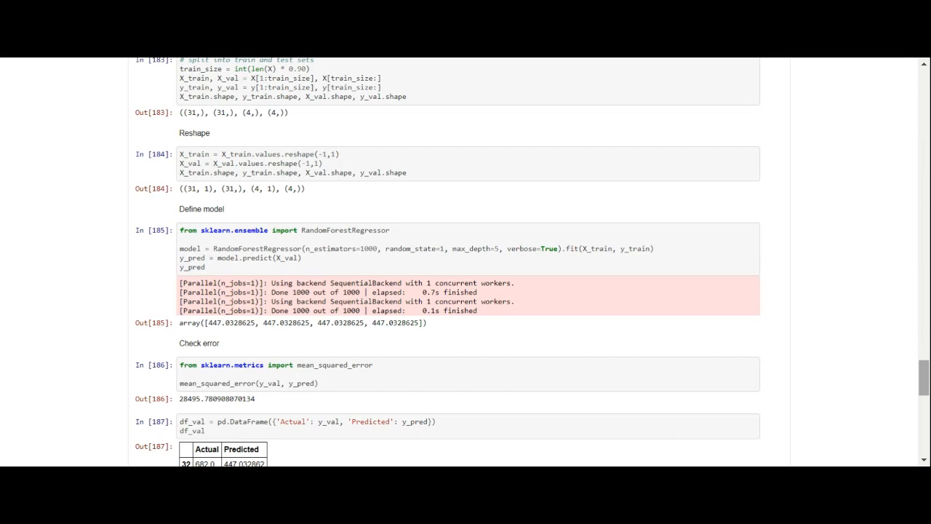
pyautogui.moveTo(595, 283)
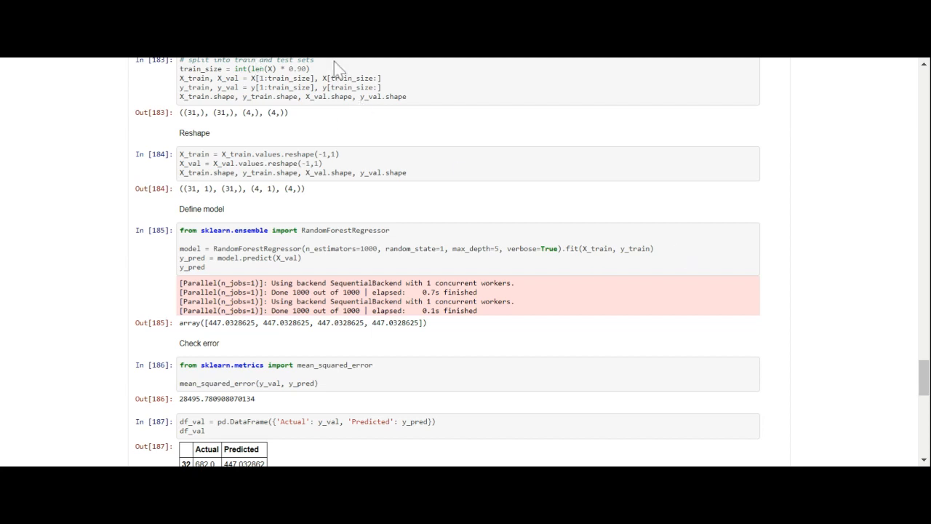
pyautogui.moveTo(393, 86)
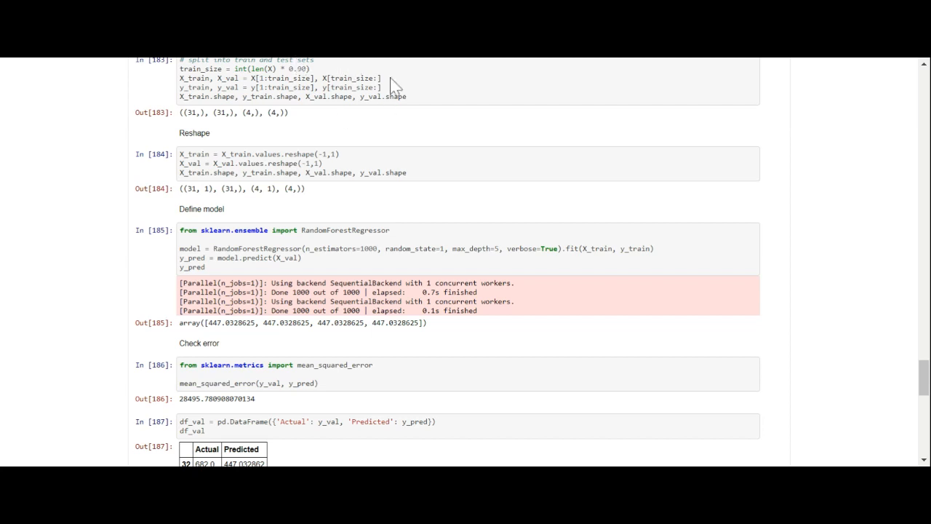
pyautogui.moveTo(361, 111)
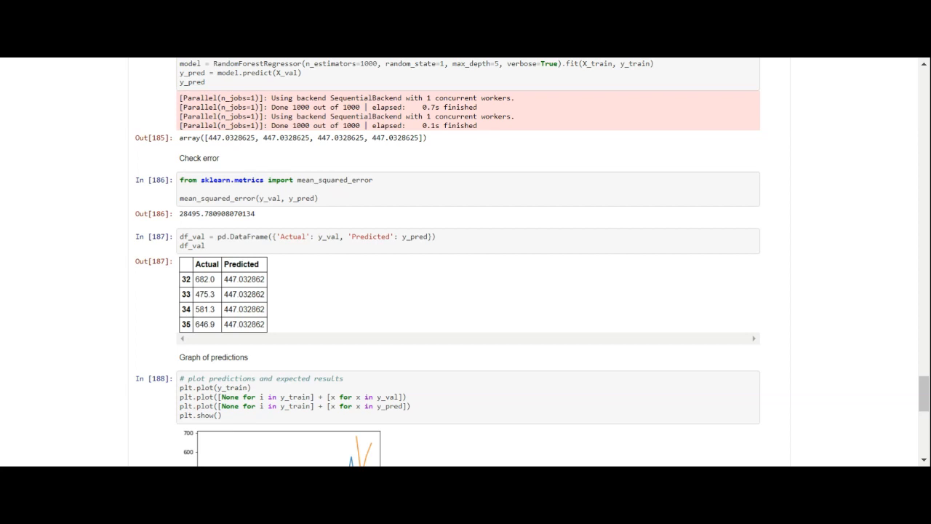
pyautogui.moveTo(510, 422)
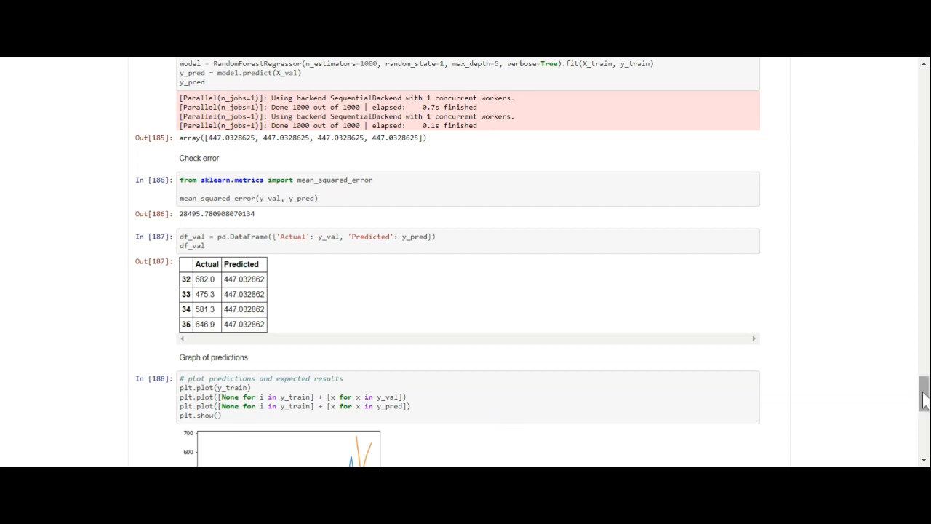
pyautogui.scroll(-3)
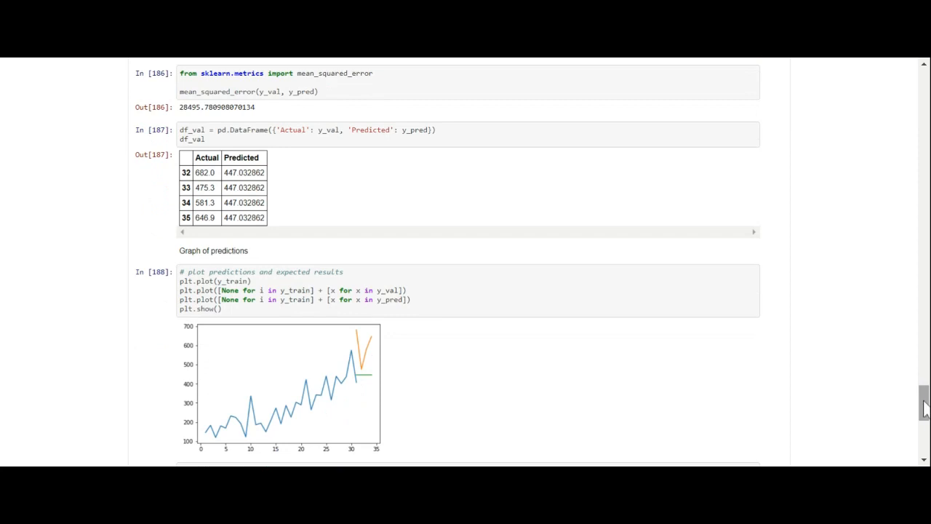
pyautogui.scroll(-3)
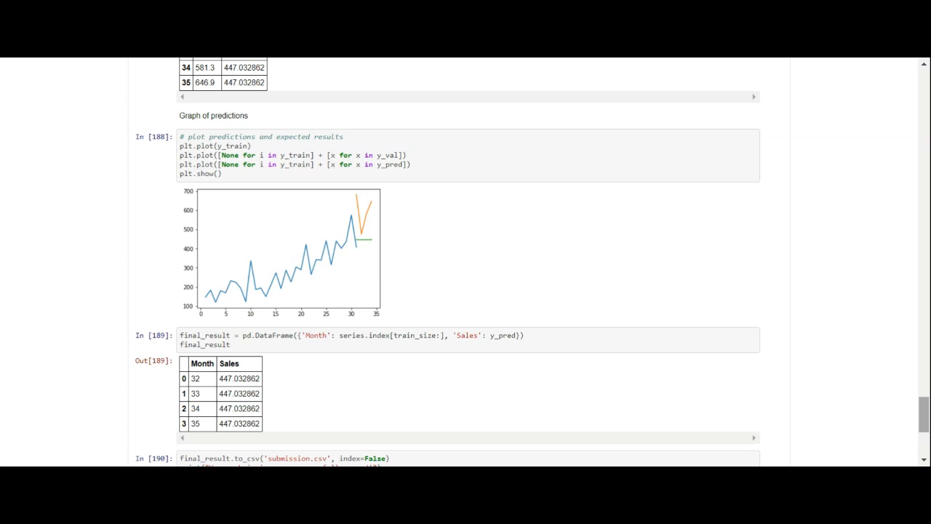
pyautogui.scroll(-3)
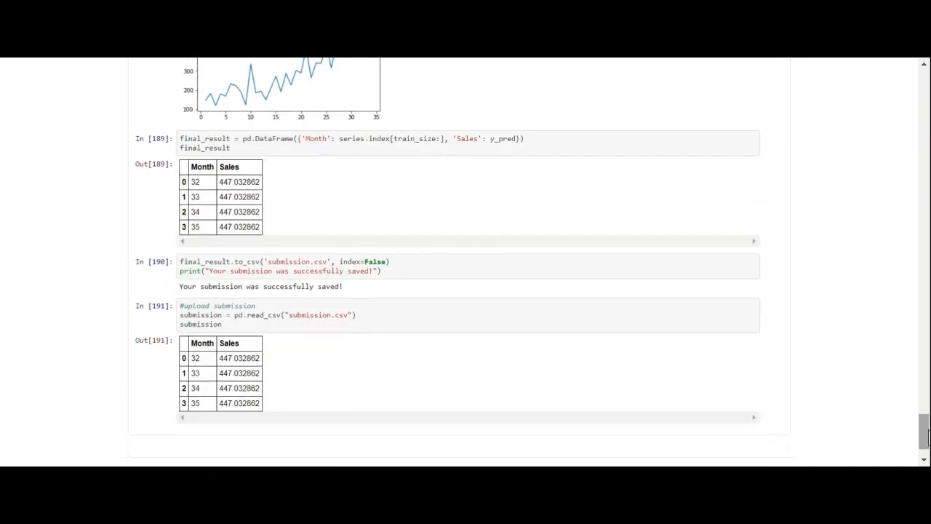
pyautogui.scroll(-3)
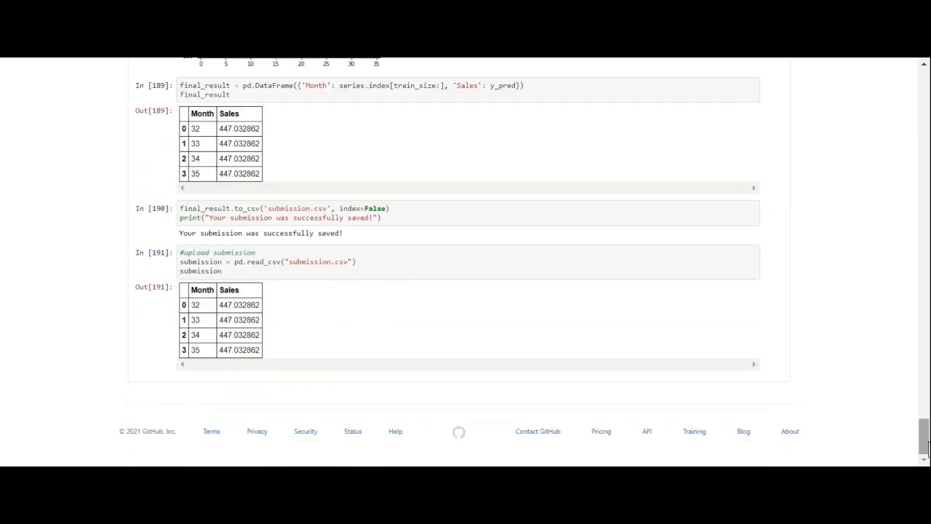